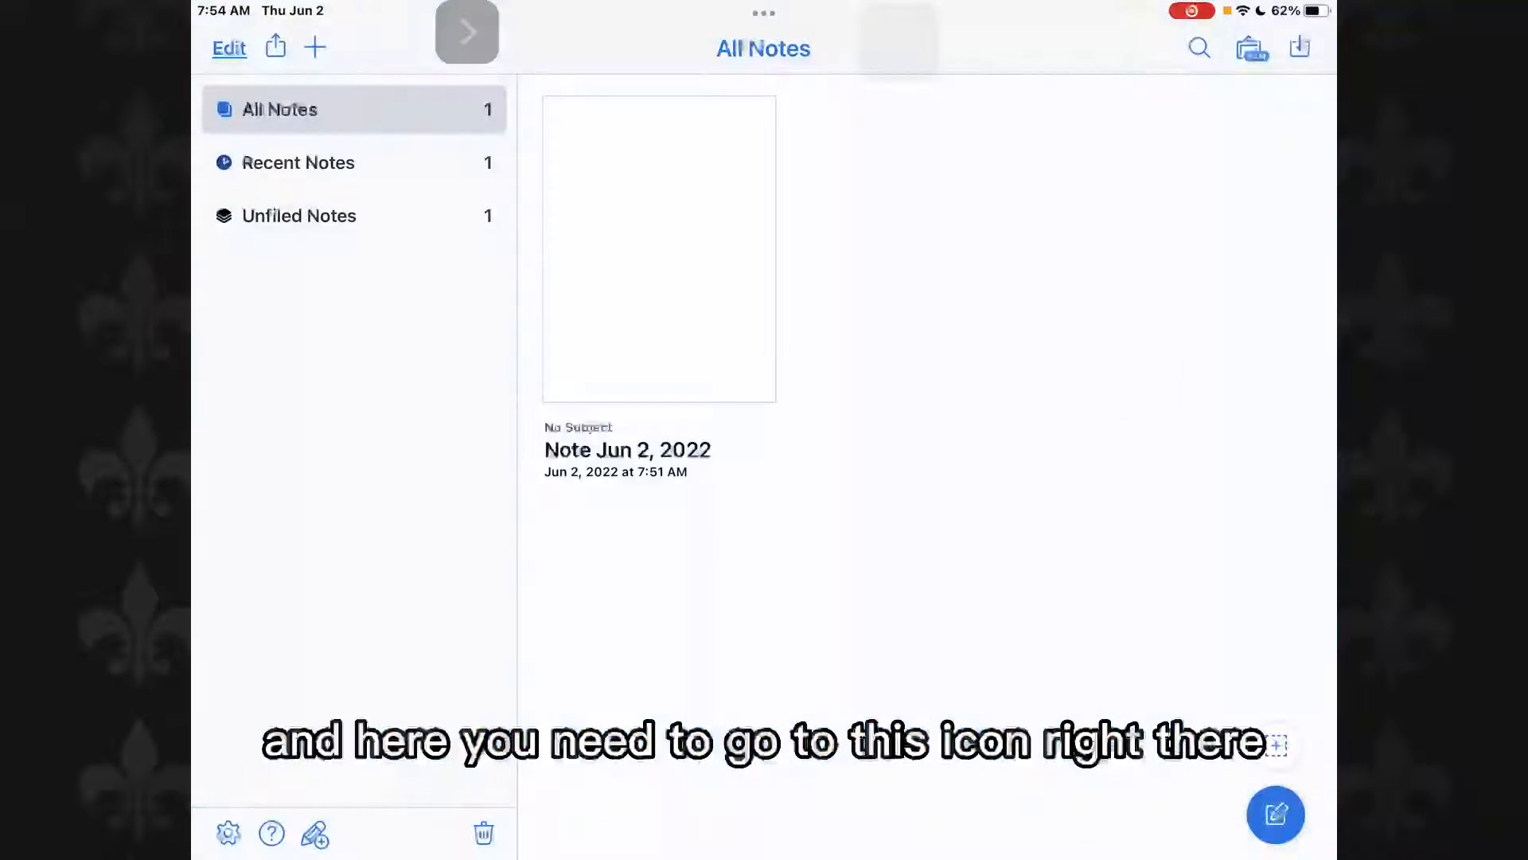
# Bring up Notability's Settings panel from the gear icon
pyautogui.click(228, 833)
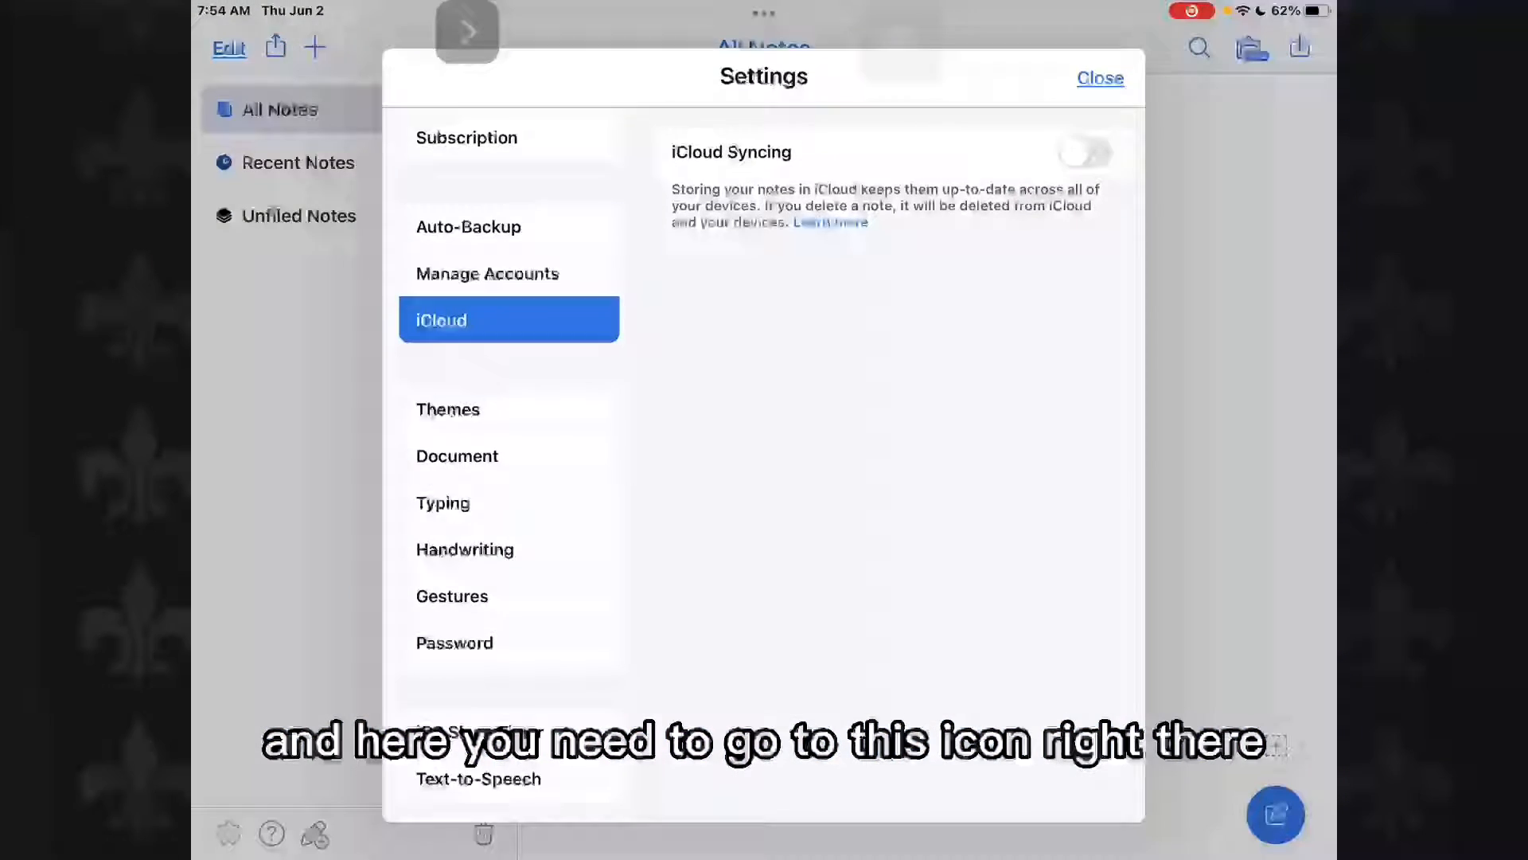
pyautogui.click(1099, 76)
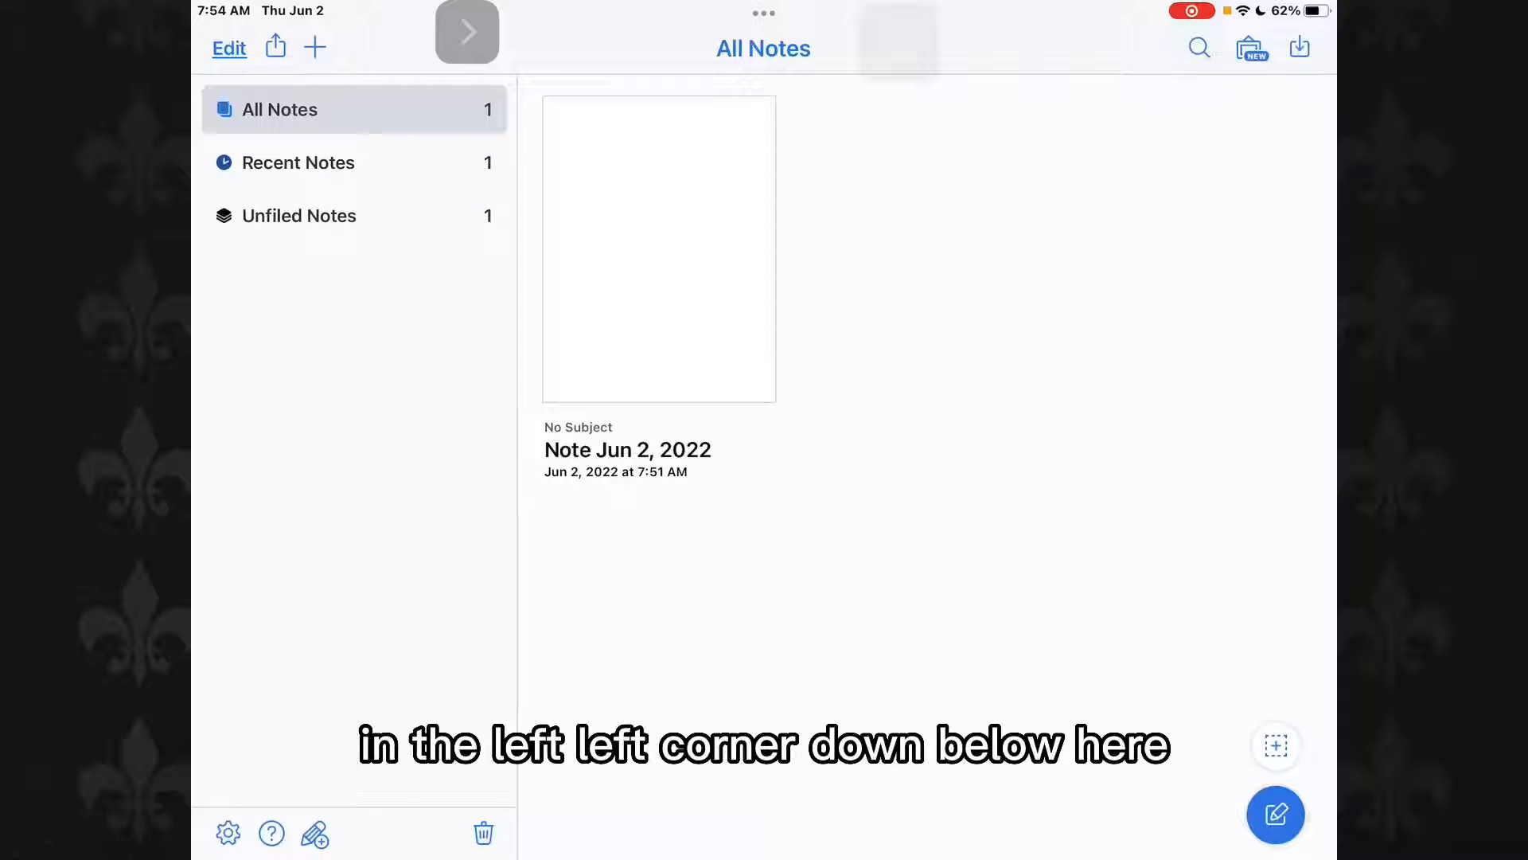
pyautogui.click(227, 832)
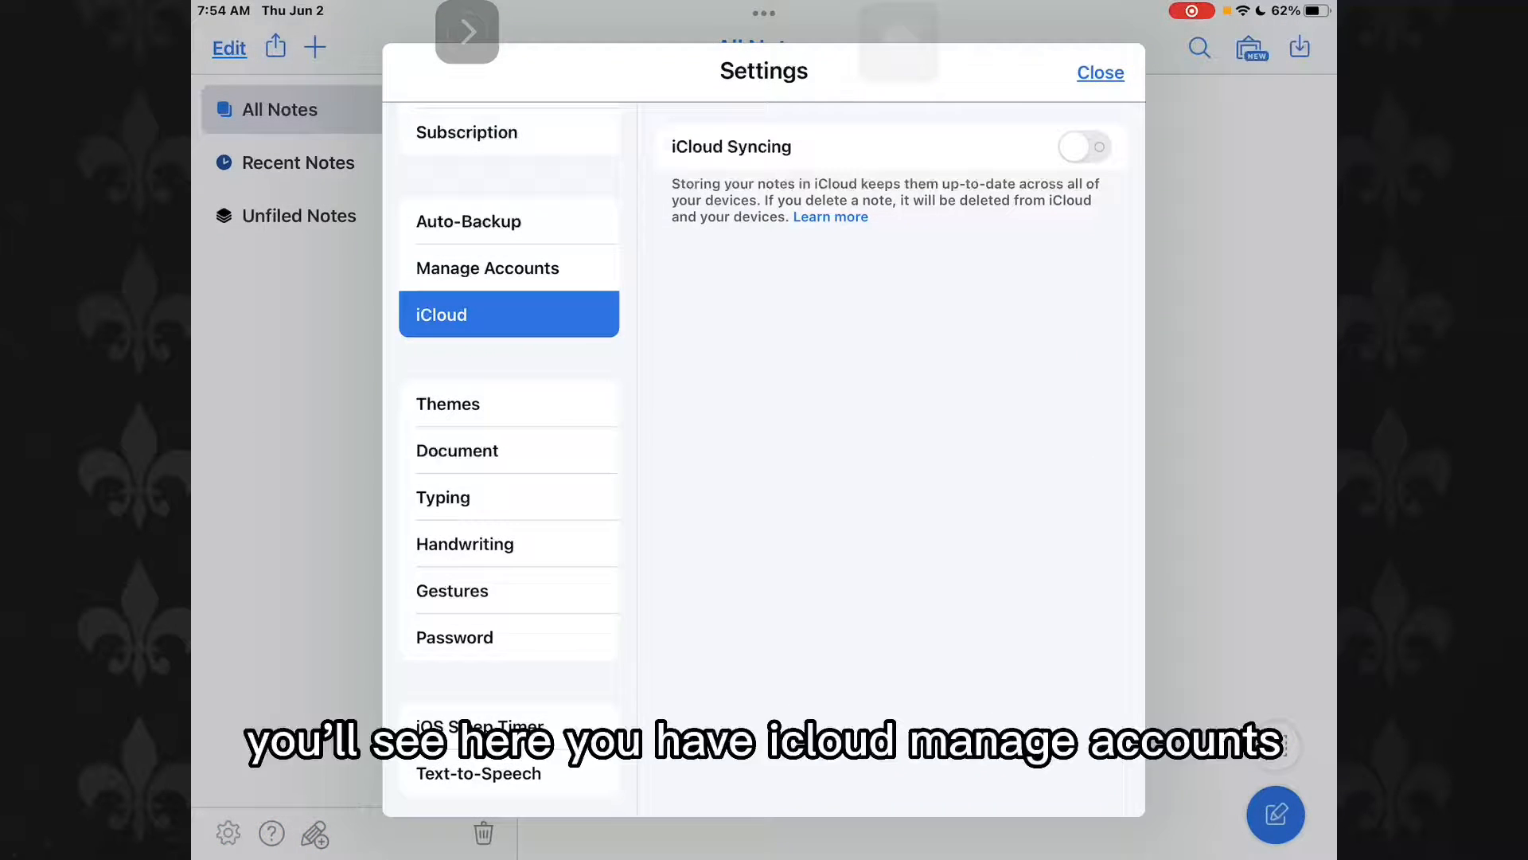
# Browse Manage Accounts and Auto-Backup, return to iCloud and switch iCloud Syncing on
pyautogui.click(487, 267)
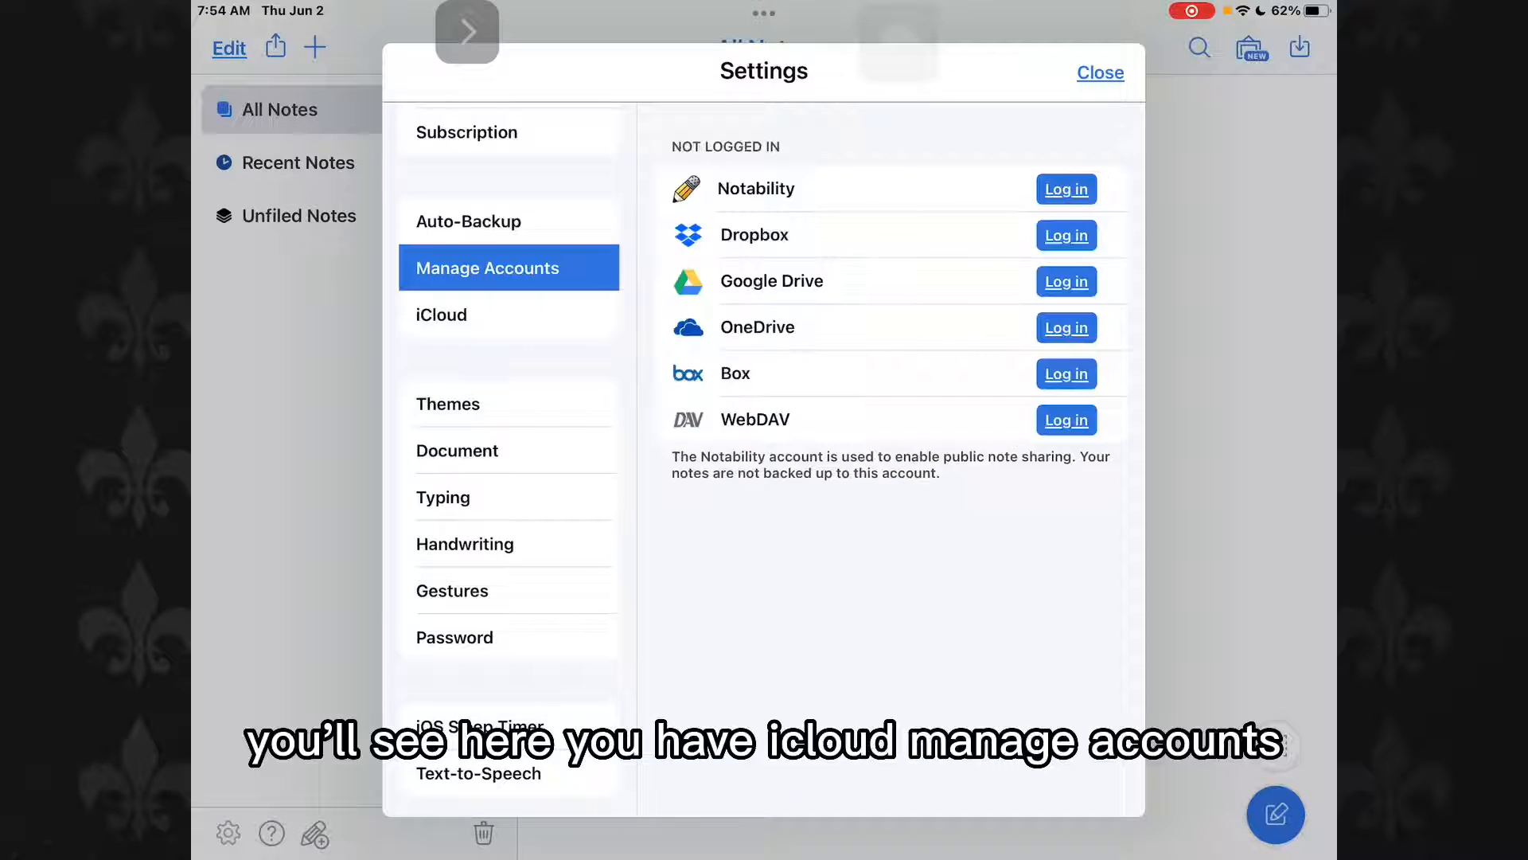
pyautogui.click(470, 220)
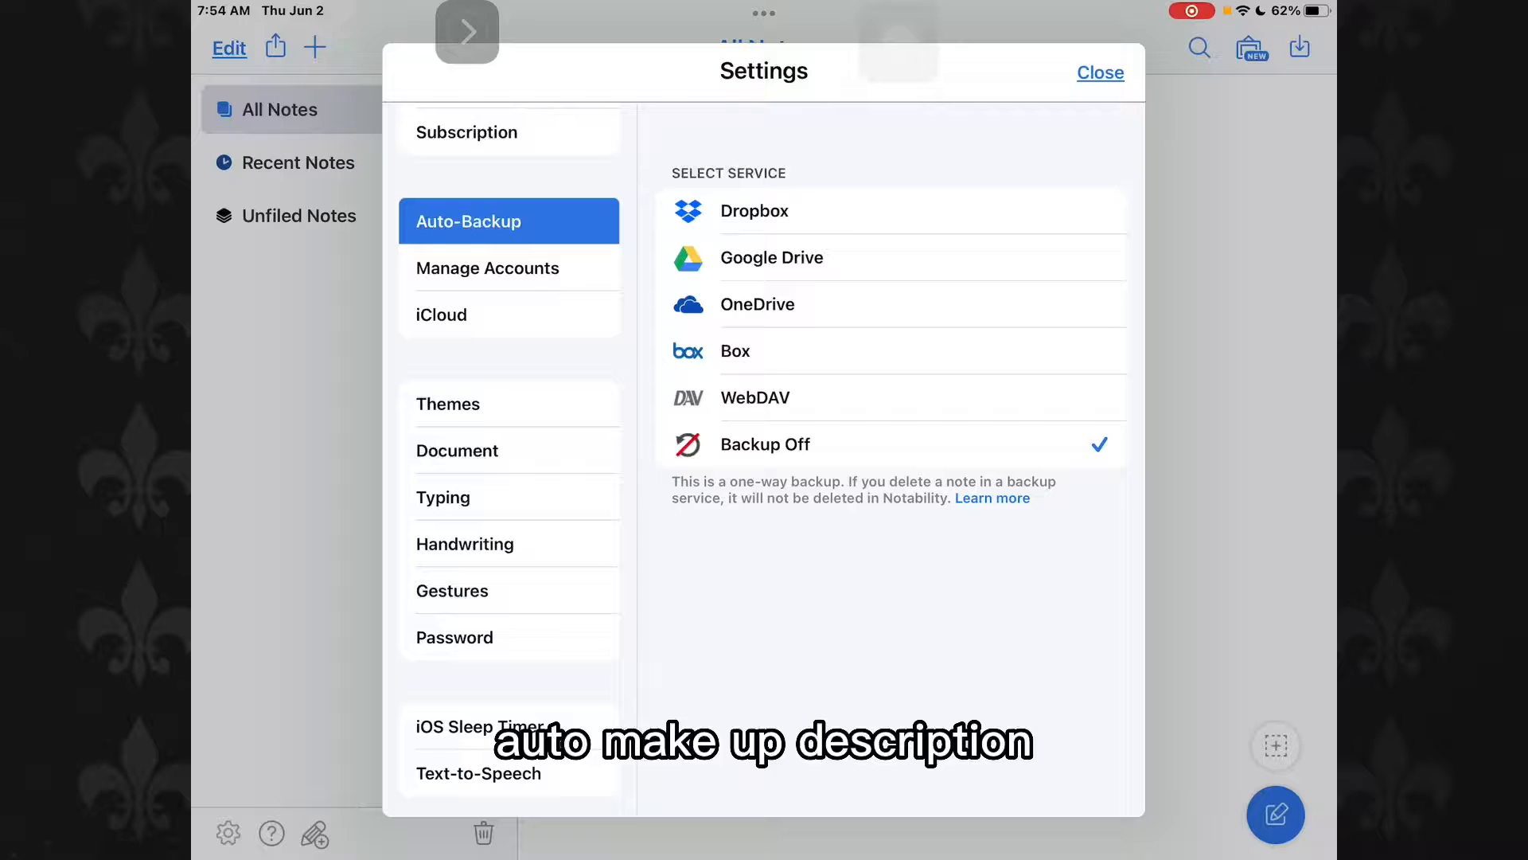
pyautogui.click(467, 132)
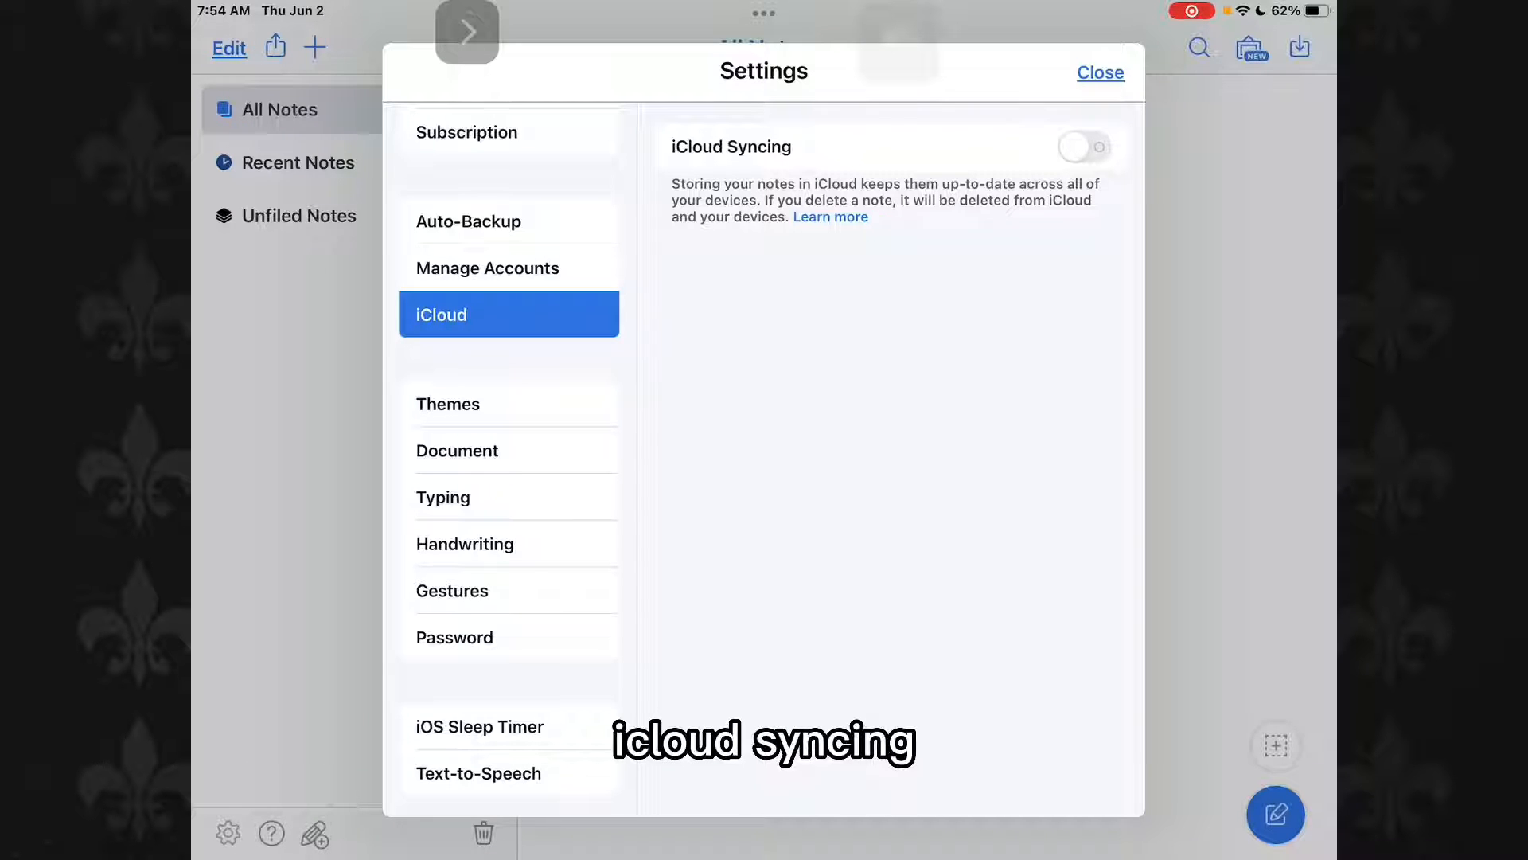
pyautogui.click(1084, 147)
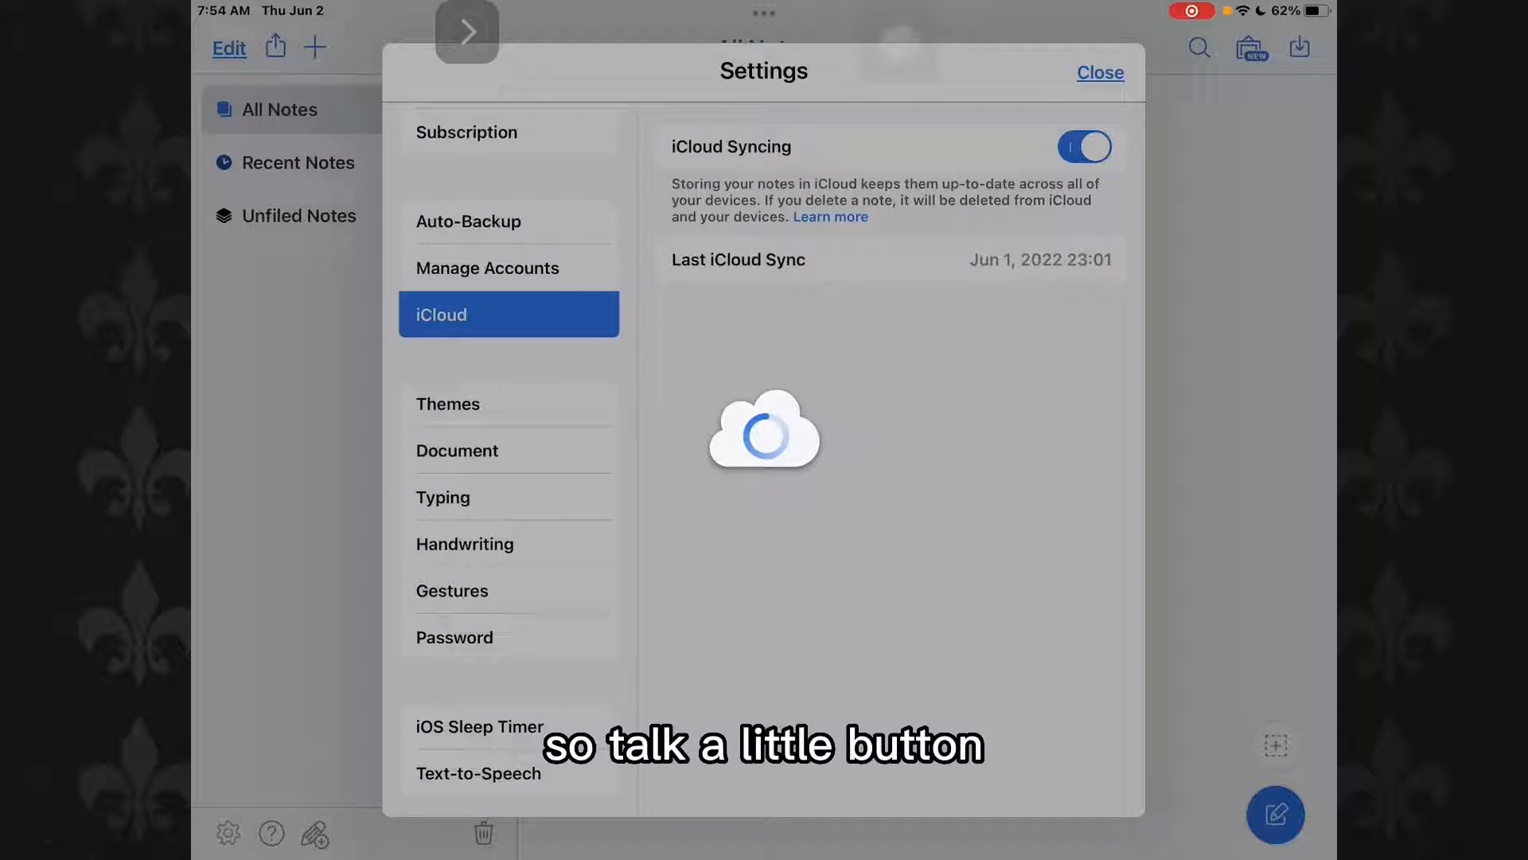